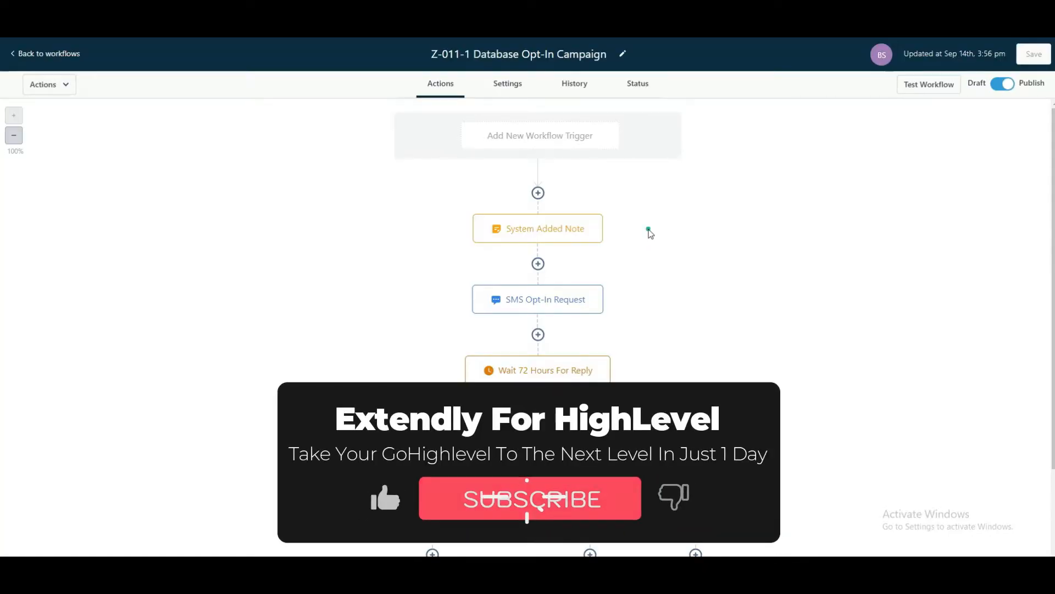
Make the note read 'System Added Note: Z-011-1 Database Opt-In Campaign Started.' and close its settings.
scroll("down", 3)
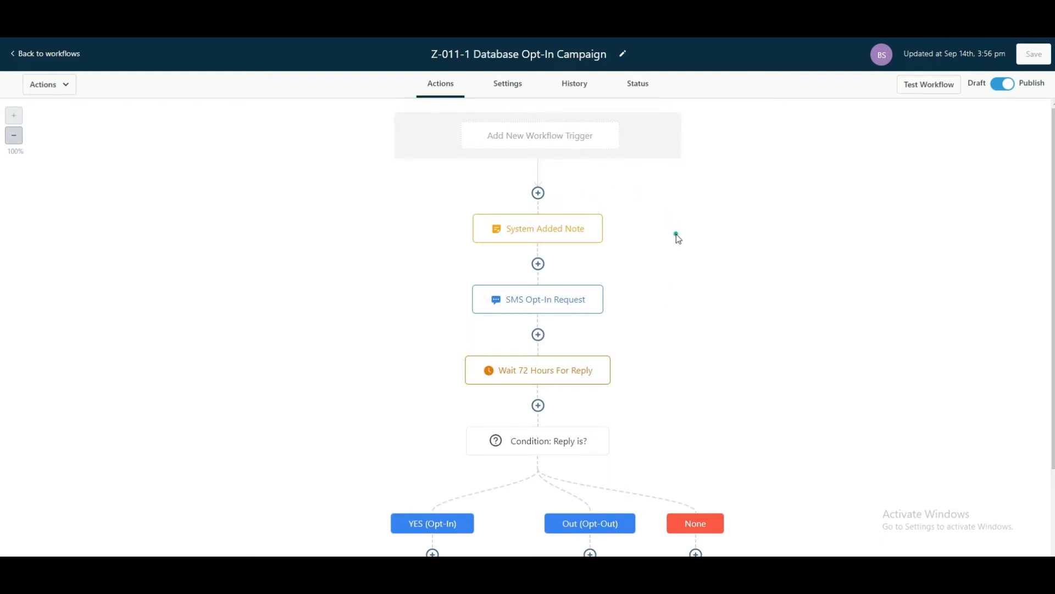
left_click(537, 229)
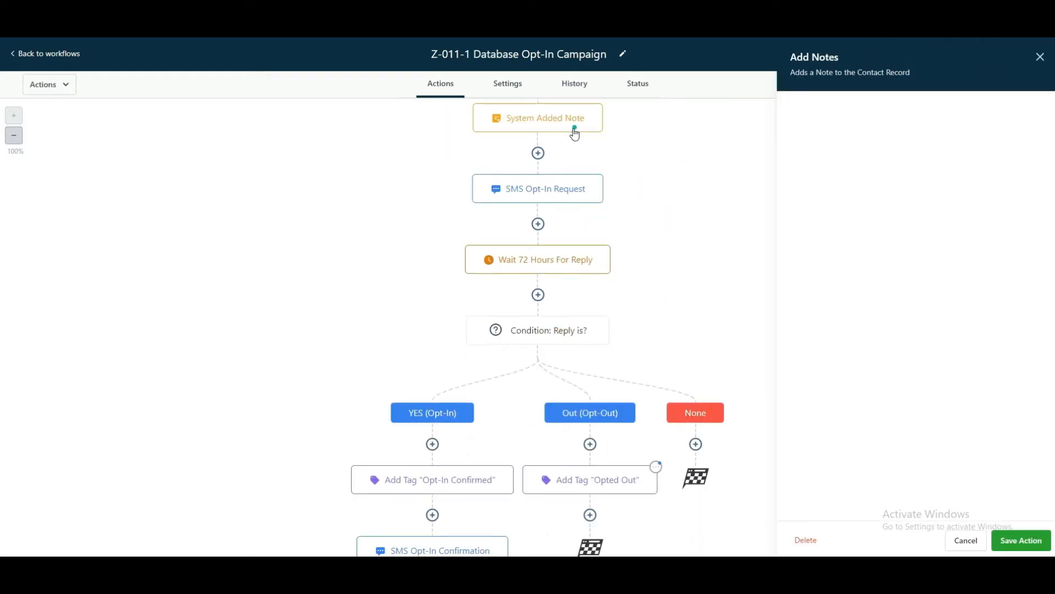
left_click(538, 118)
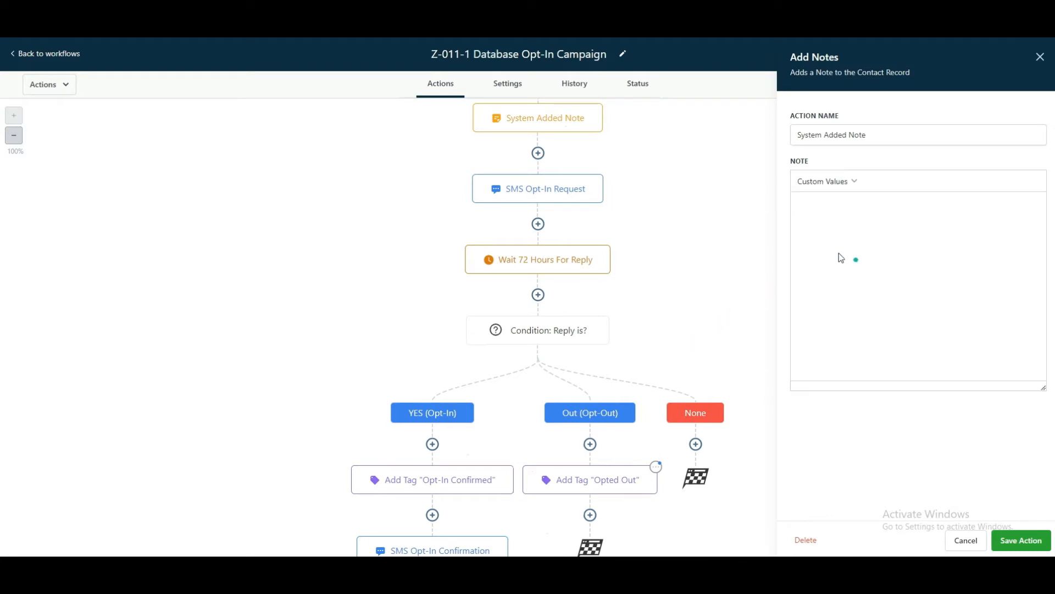
type("System Added Note: Z-011-1 Database Opt-In Campaign Started.")
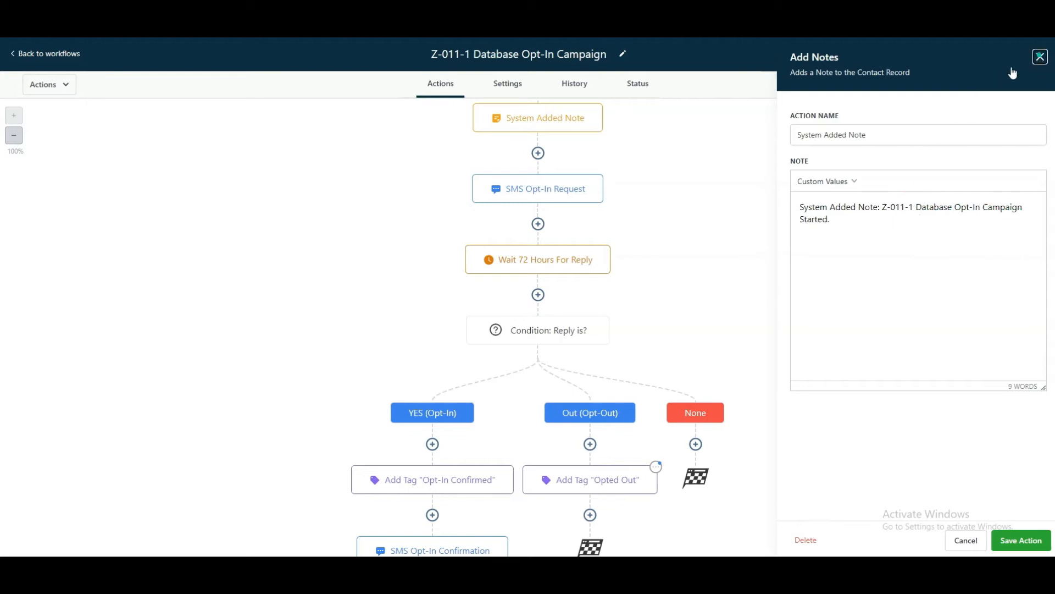
left_click(538, 188)
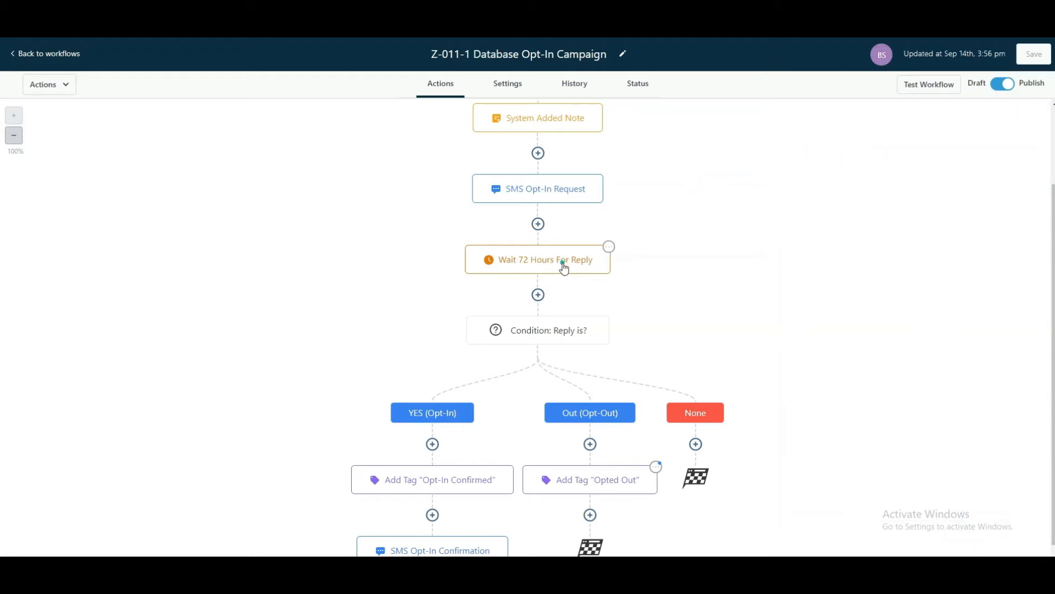
scroll("down", 3)
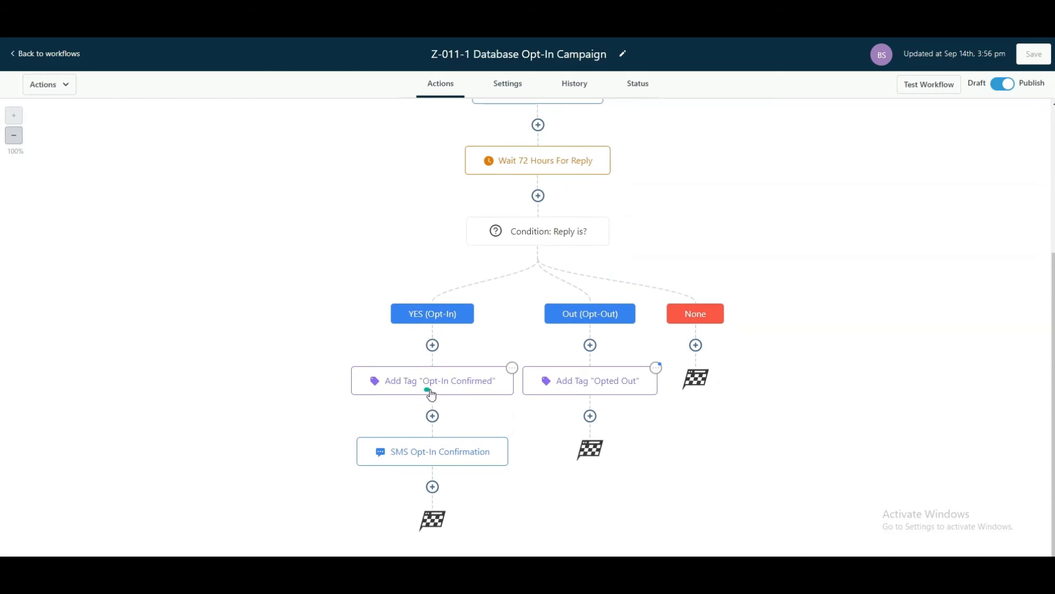
mouse_move(409, 461)
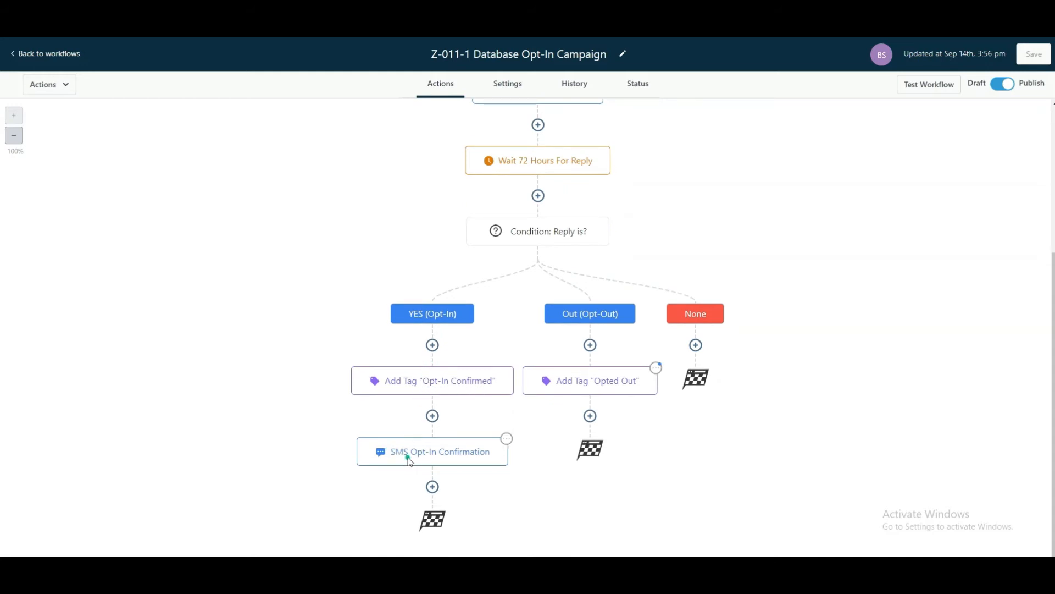
left_click(432, 451)
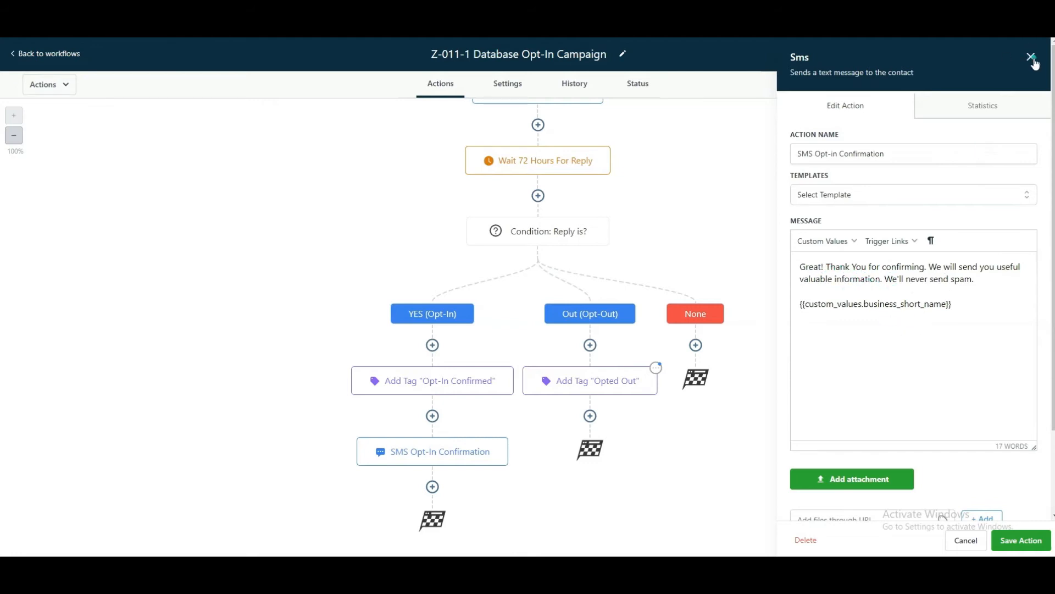
left_click(1034, 57)
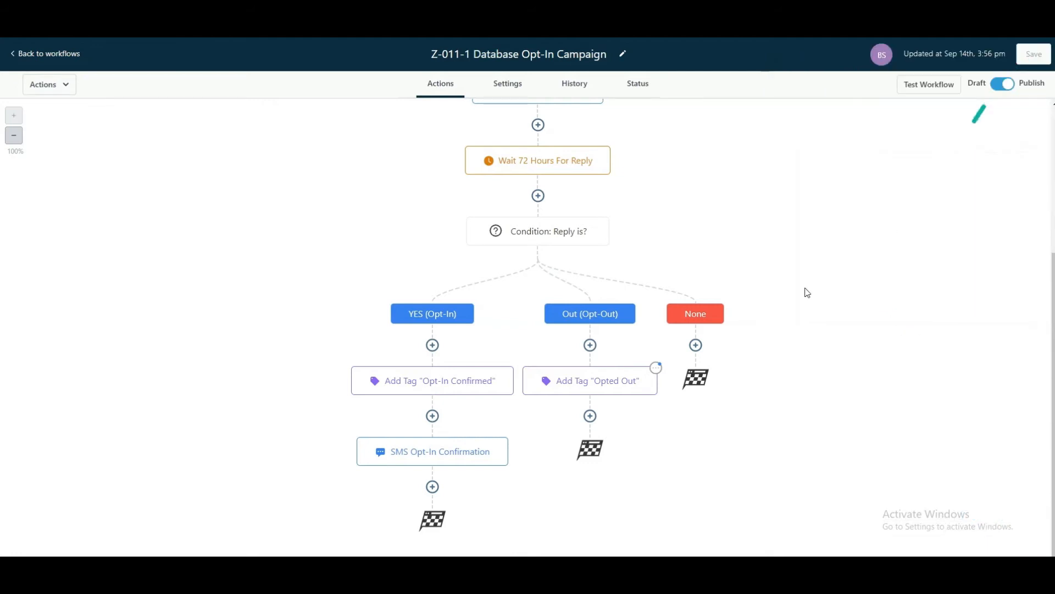
Review the Opted Out tag step's comment about Workflow Z-015-2 and SMS DND, then close it.
scroll("down", 3)
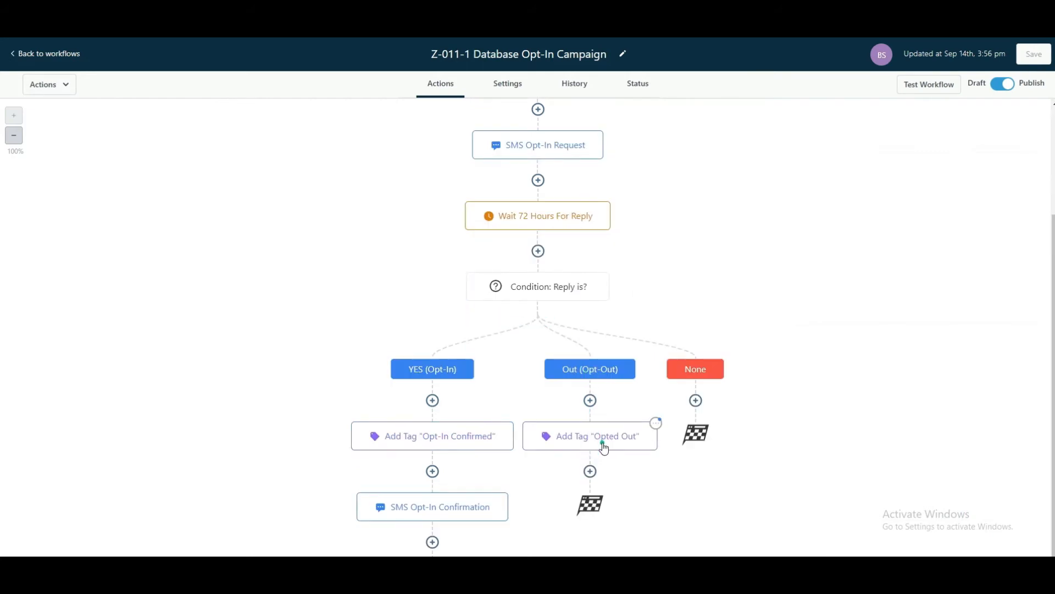
mouse_move(599, 443)
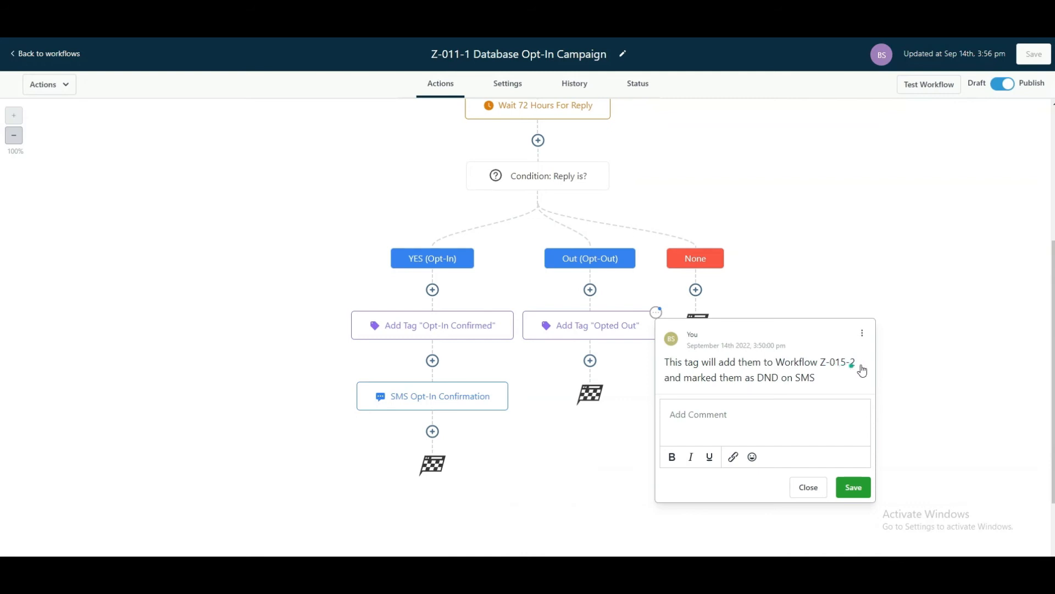
mouse_move(822, 406)
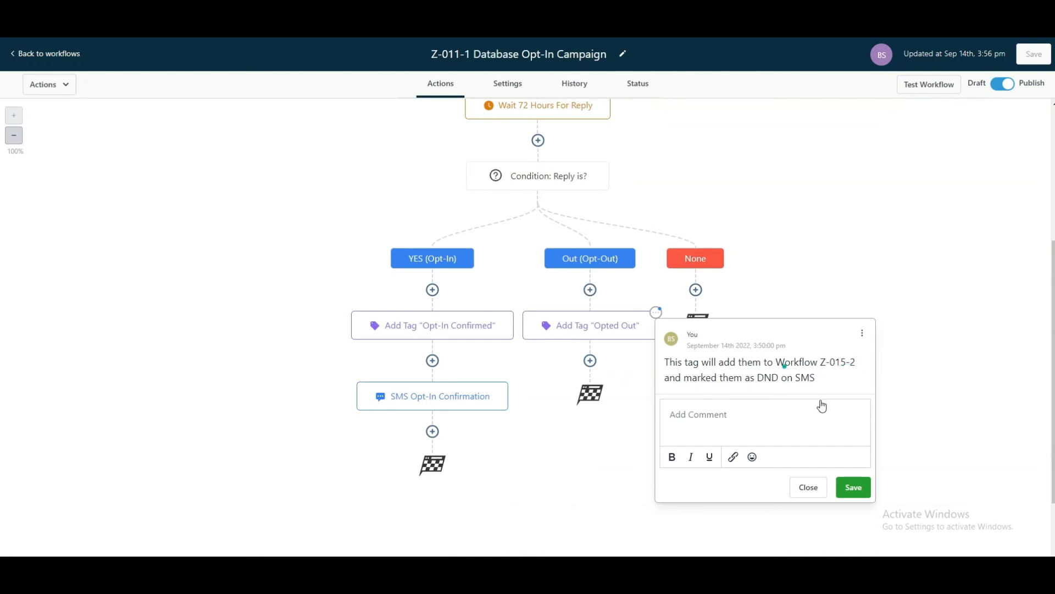
mouse_move(841, 373)
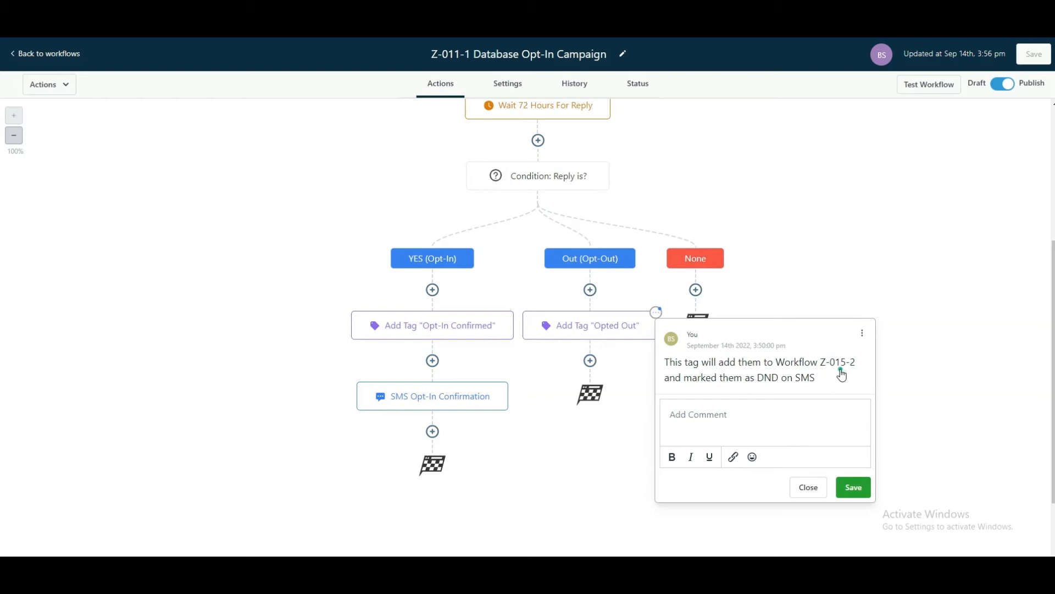
mouse_move(836, 278)
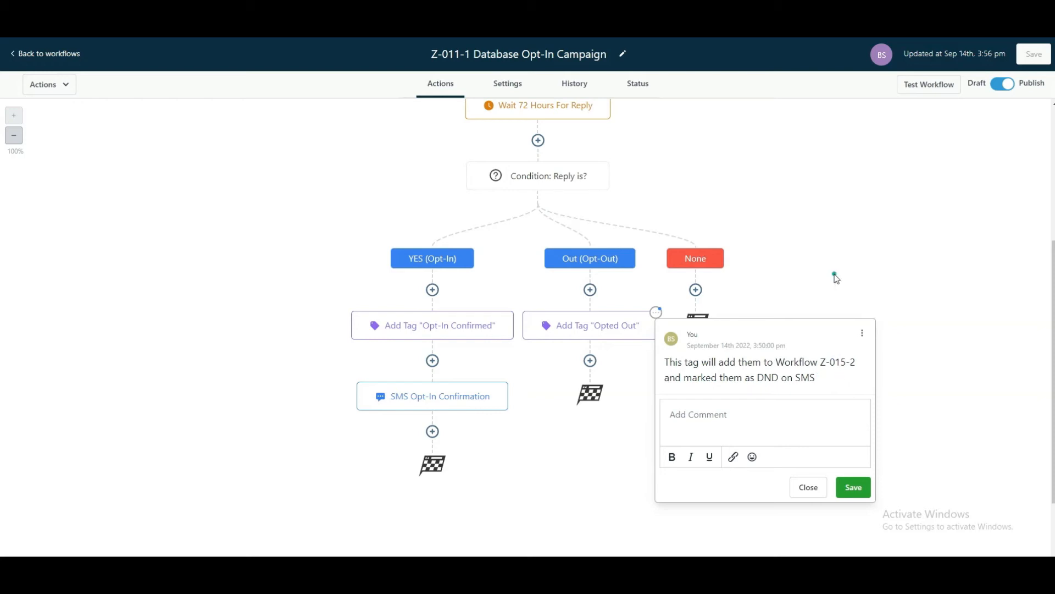
mouse_move(801, 284)
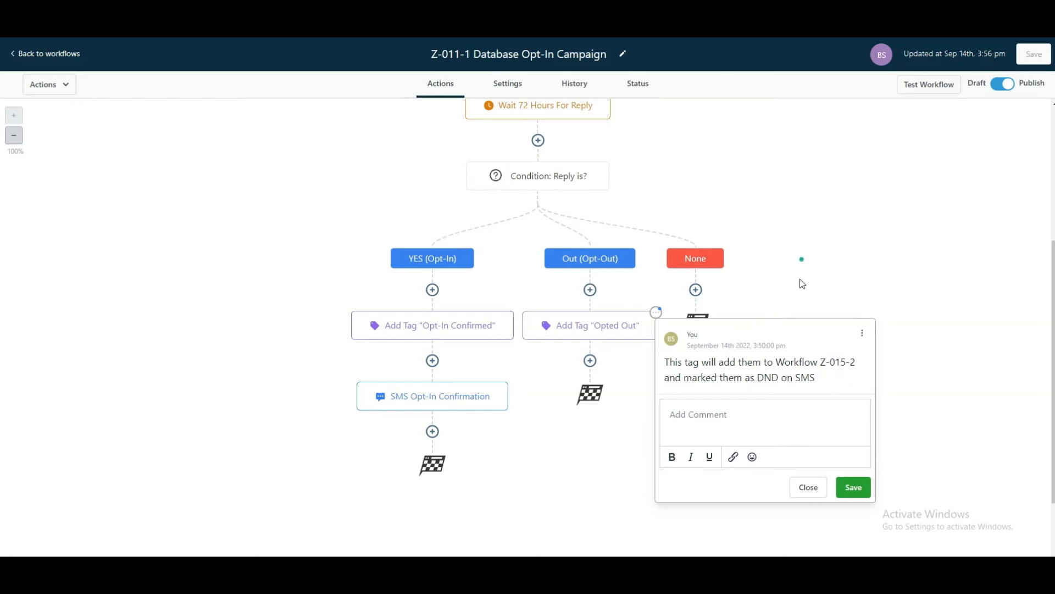
left_click(806, 487)
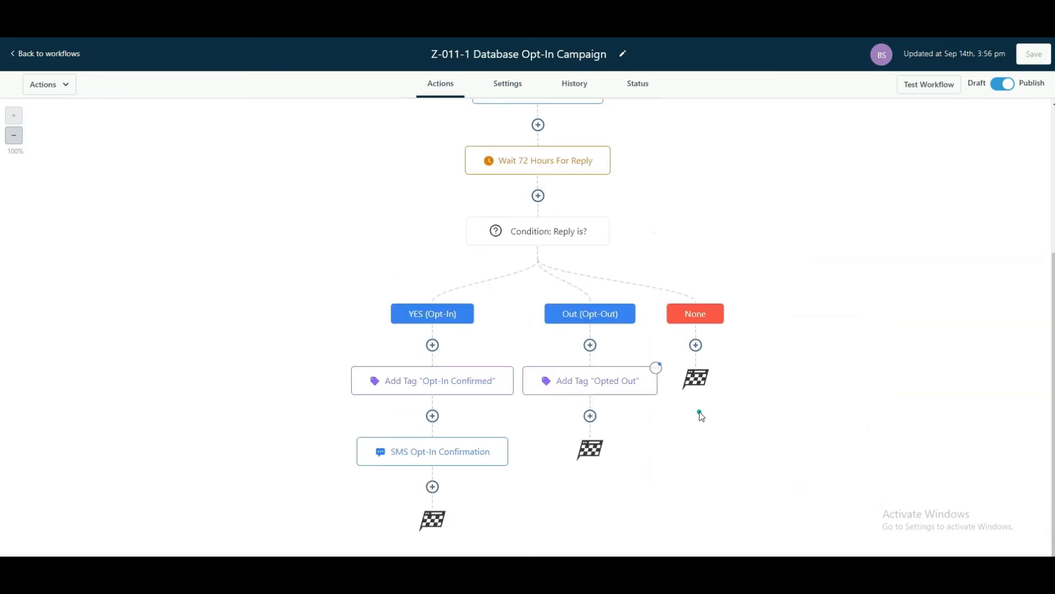
mouse_move(671, 369)
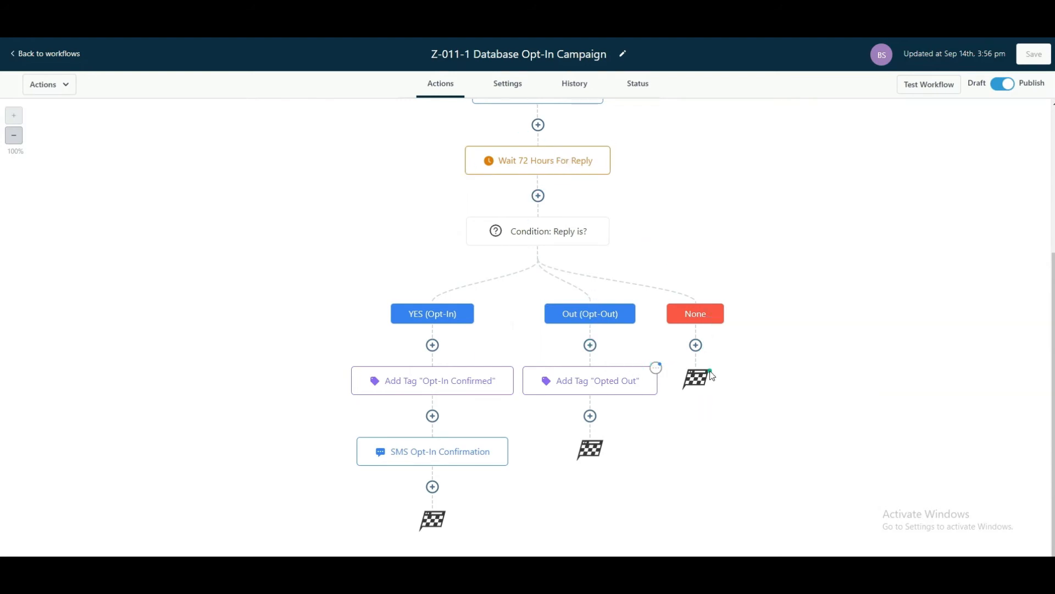
mouse_move(705, 337)
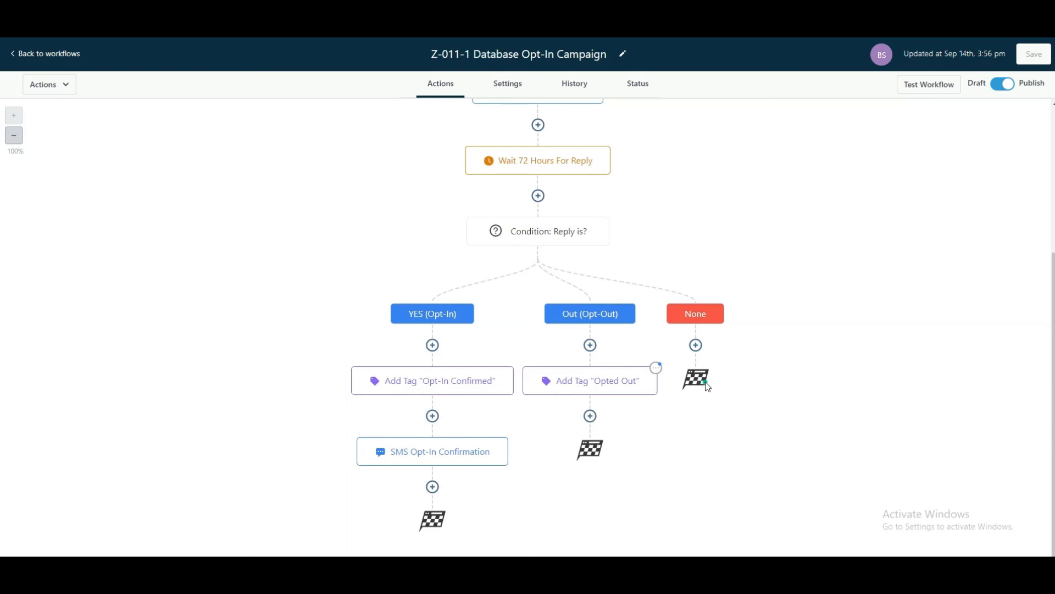
mouse_move(602, 336)
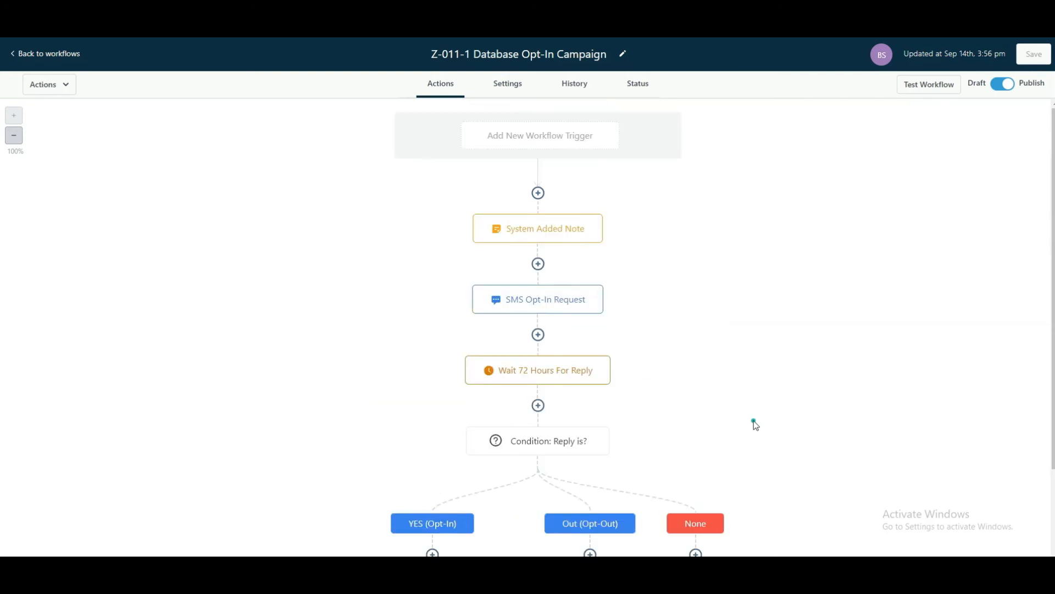
mouse_move(730, 312)
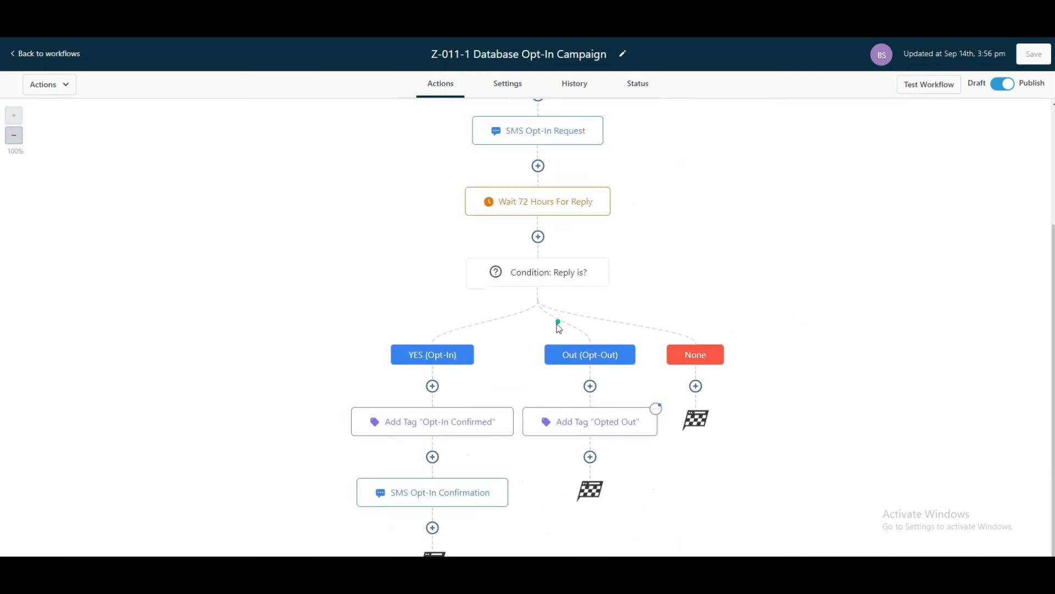
scroll("down", 3)
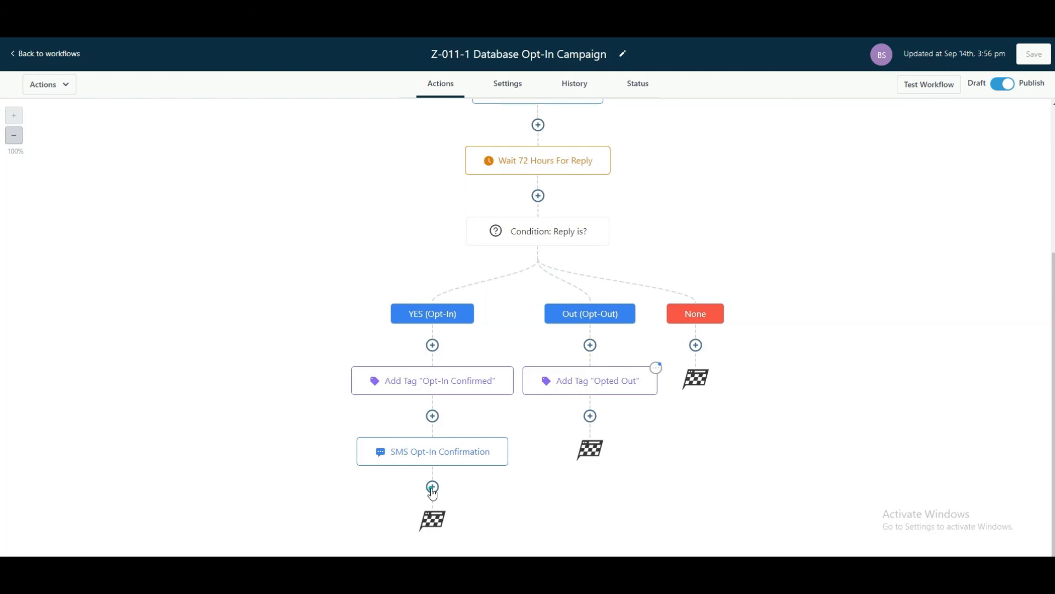
mouse_move(475, 425)
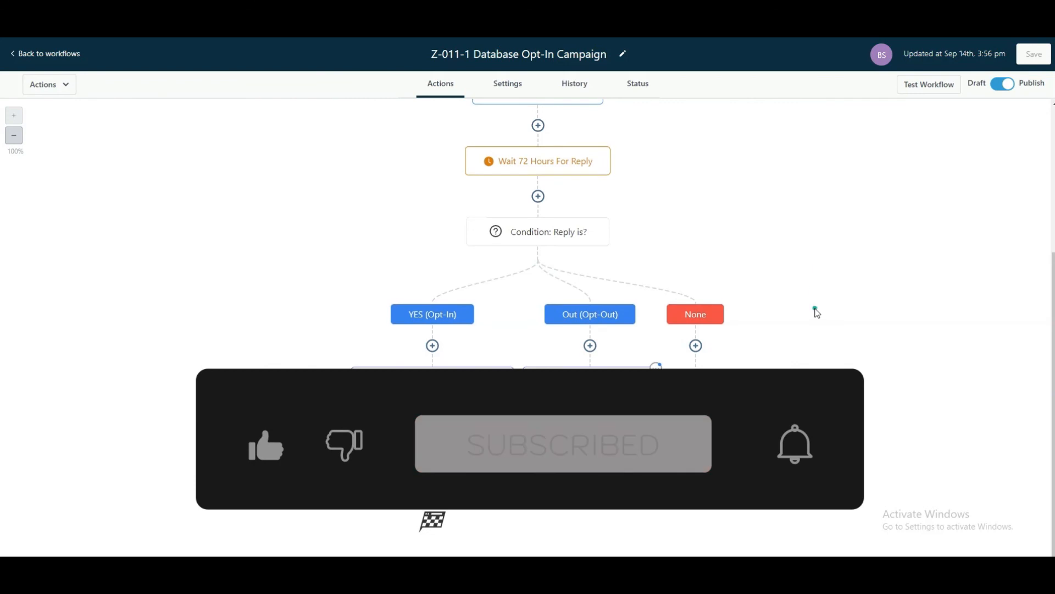
scroll("down", 3)
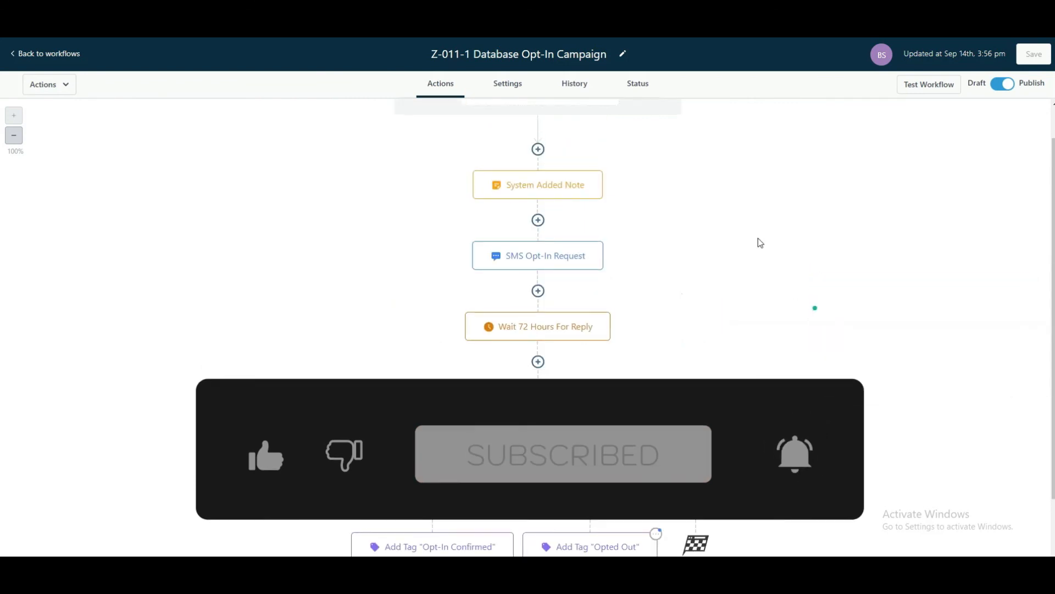